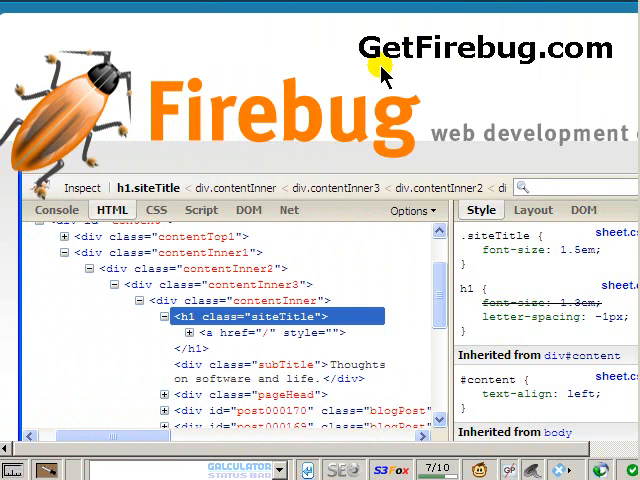
Show the body element's CSS rules and expand its markup down to the page container.
{"action": "scroll", "scroll_direction": "down", "scroll_amount": 3}
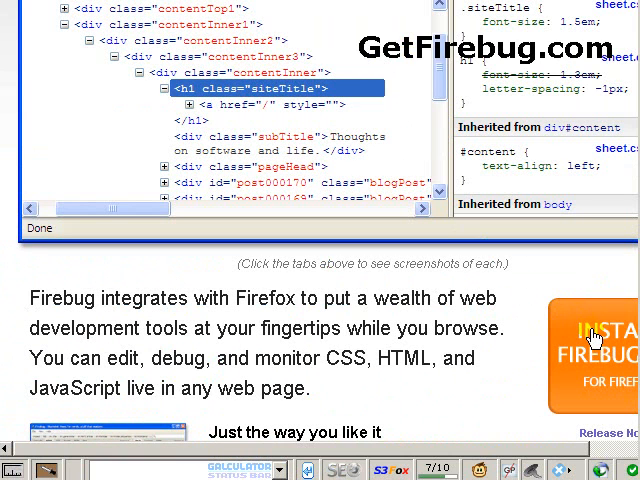
{"action": "mouse_move", "coordinate": [538, 188]}
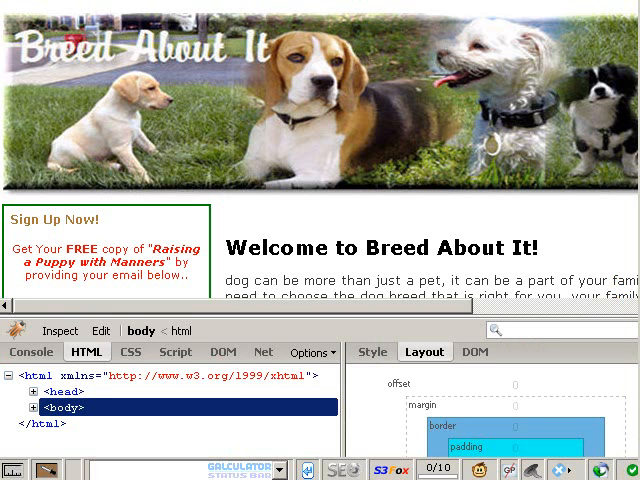
{"action": "mouse_move", "coordinate": [292, 316]}
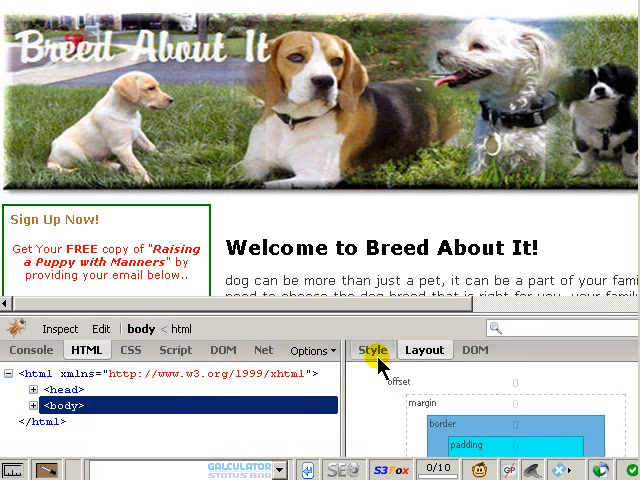
{"action": "left_click", "coordinate": [372, 348]}
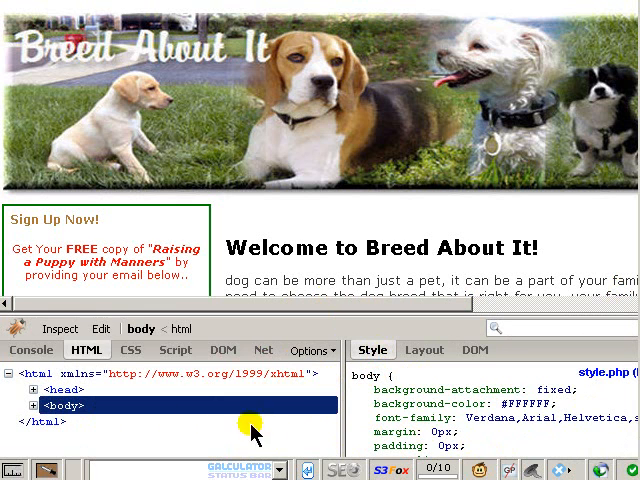
{"action": "left_click", "coordinate": [60, 328]}
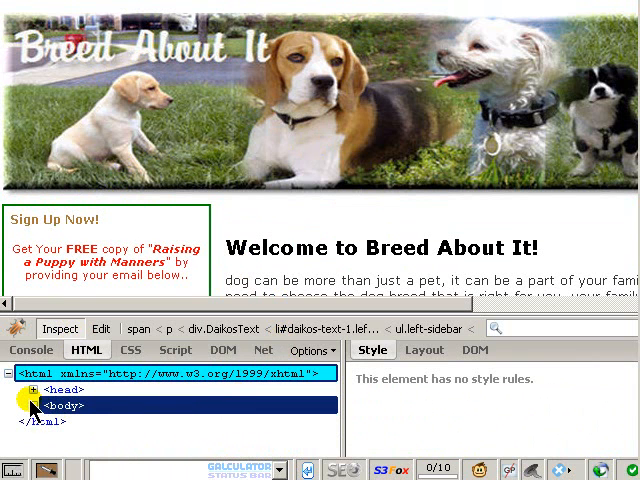
{"action": "left_click", "coordinate": [32, 404]}
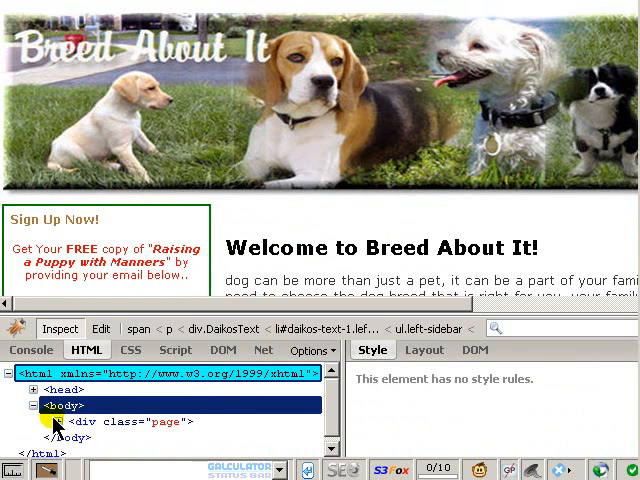
{"action": "left_click", "coordinate": [64, 420]}
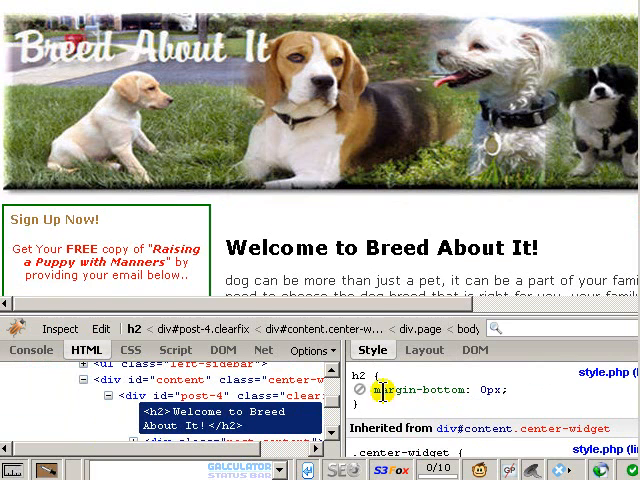
Change the welcome heading's .center-widget colour from #000000 to green.
{"action": "left_click", "coordinate": [420, 390]}
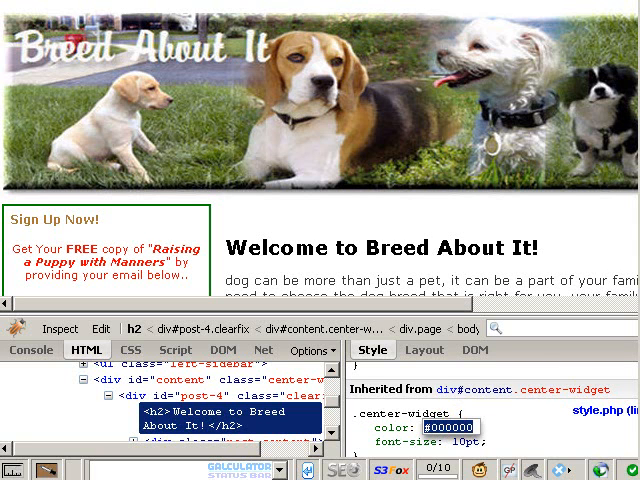
{"action": "type", "text": "green"}
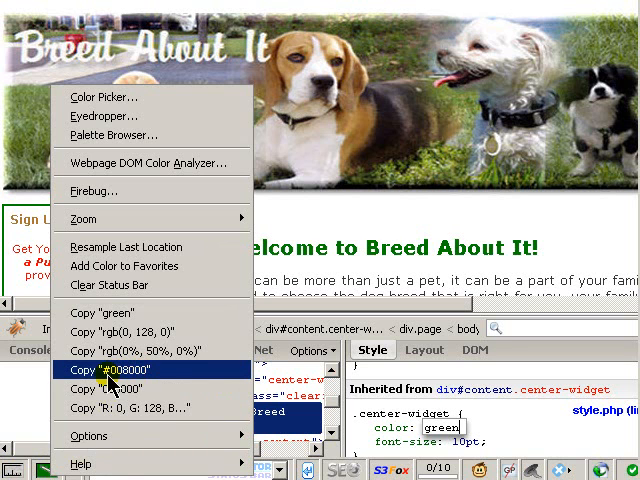
Copy the green colour's hex code #008000 from the ColorZilla icon.
{"action": "left_click", "coordinate": [132, 370]}
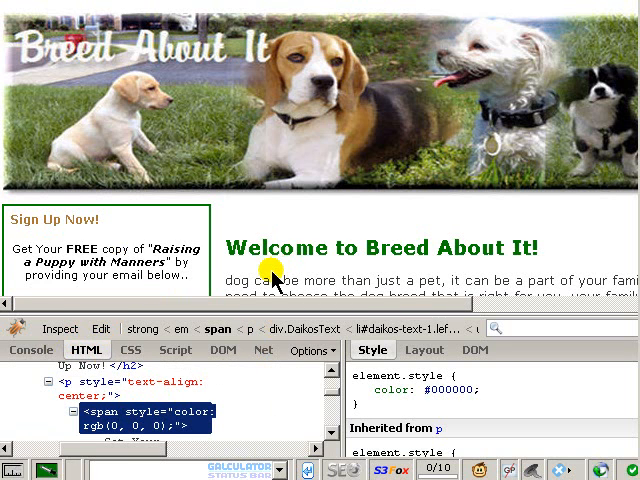
Give ul.left-sidebar a border of 2px solid green.
{"action": "scroll", "scroll_direction": "down", "scroll_amount": 3}
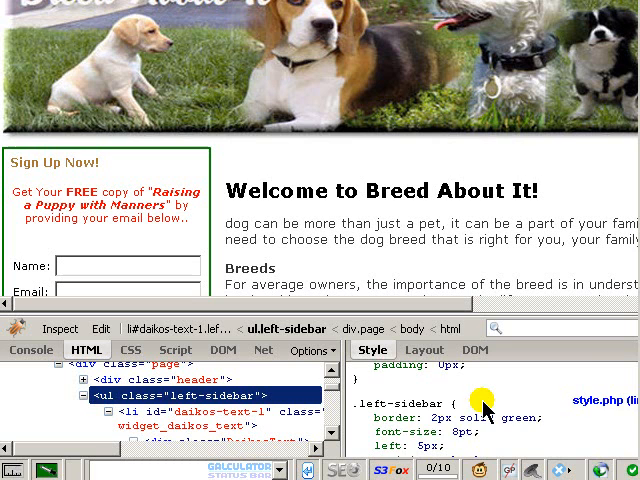
Change the .left-sidebar border to 2px dashed #794C25.
{"action": "scroll", "scroll_direction": "down", "scroll_amount": 3}
{"action": "type", "text": "1px dashed #794C25"}
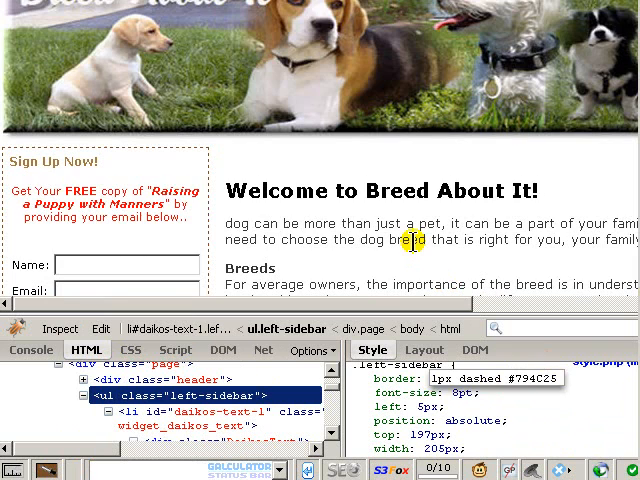
{"action": "scroll", "scroll_direction": "down", "scroll_amount": 3}
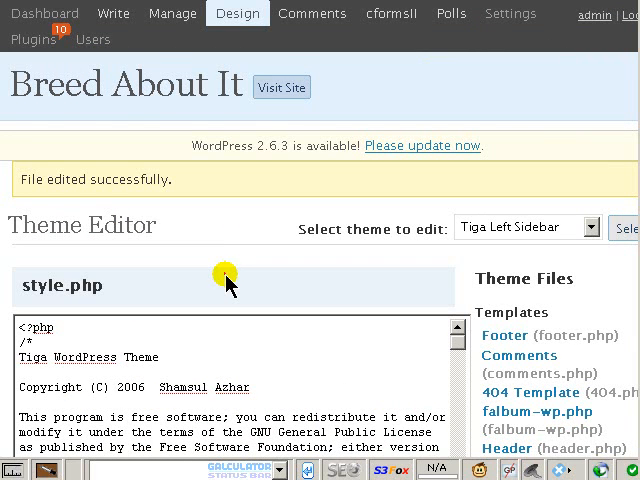
Scroll through style.php of the Tiga Left Sidebar theme toward the .left-sidebar rule.
{"action": "scroll", "scroll_direction": "down", "scroll_amount": 3}
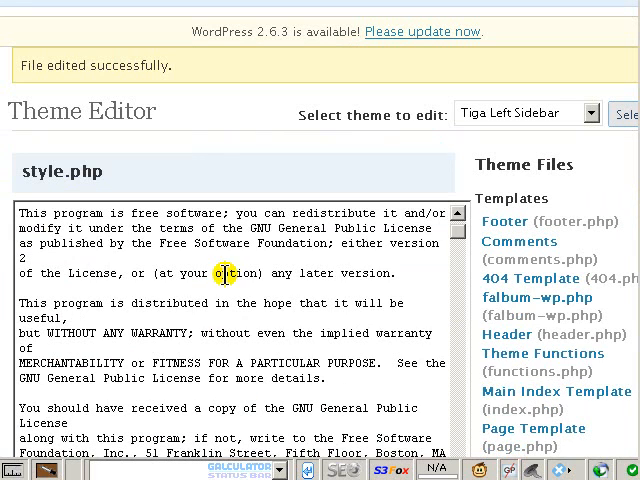
{"action": "scroll", "scroll_direction": "down", "scroll_amount": 3}
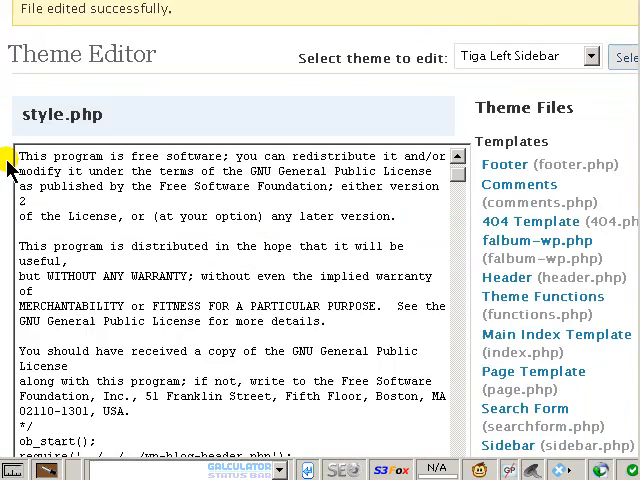
{"action": "scroll", "scroll_direction": "down", "scroll_amount": 3}
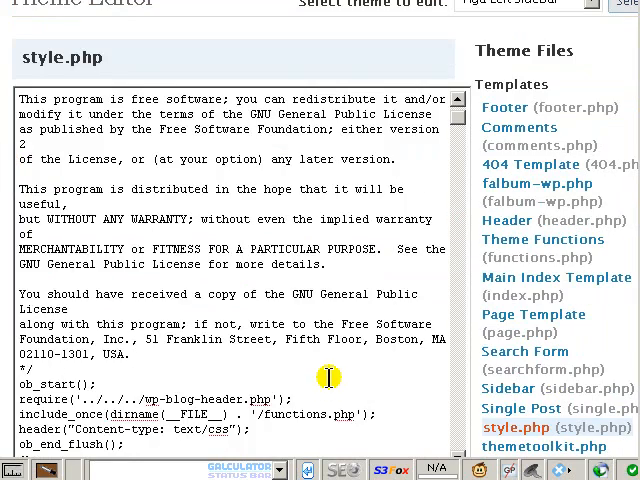
{"action": "scroll", "scroll_direction": "down", "scroll_amount": 3}
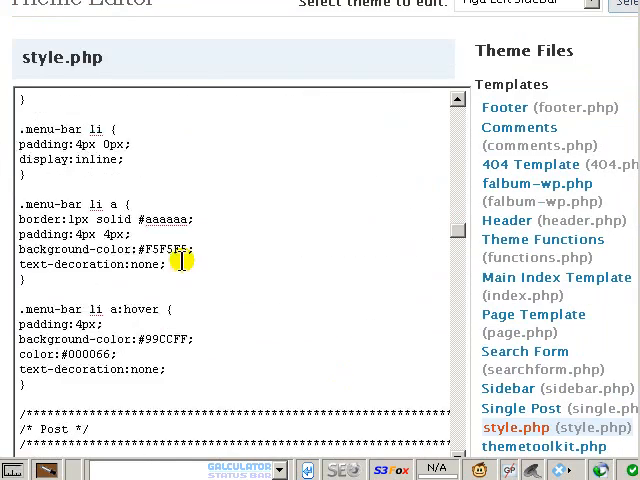
{"action": "scroll", "scroll_direction": "down", "scroll_amount": 3}
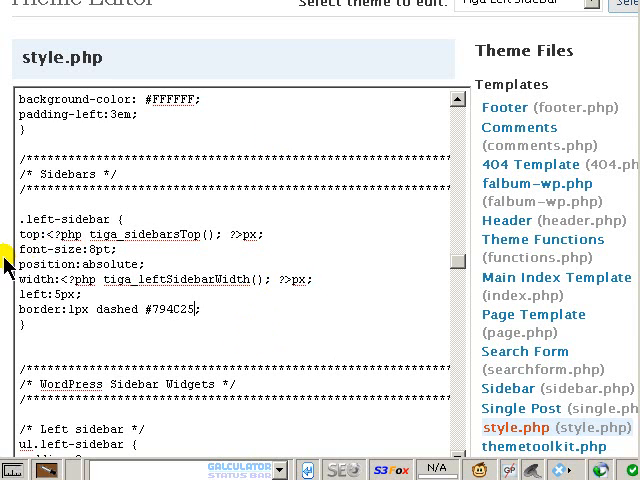
Add border:1px dashed #794C25; to the .left-sidebar rule in style.php.
{"action": "scroll", "scroll_direction": "down", "scroll_amount": 3}
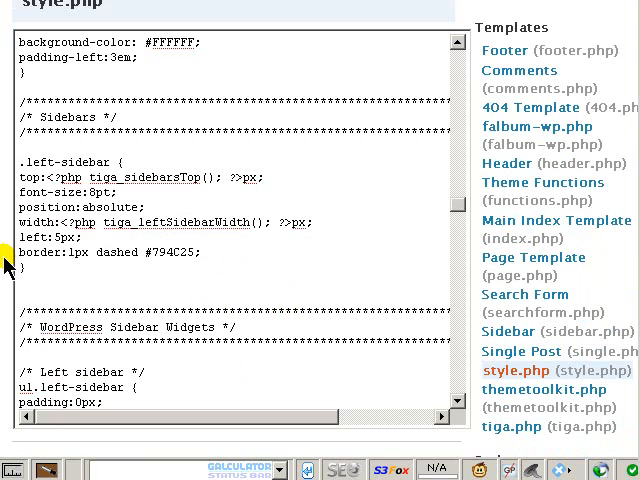
{"action": "scroll", "scroll_direction": "down", "scroll_amount": 3}
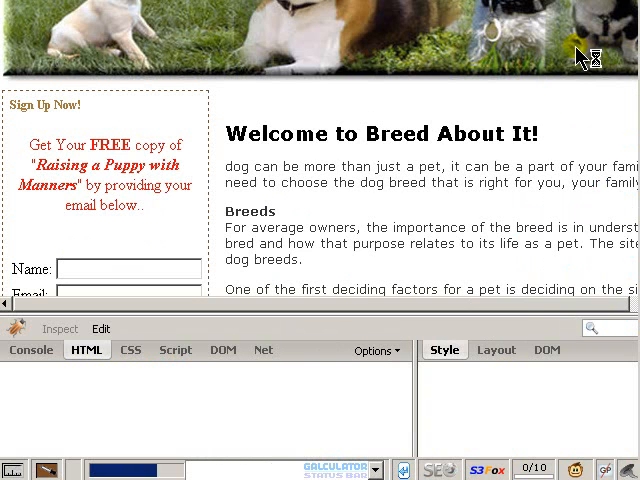
{"action": "mouse_move", "coordinate": [450, 70]}
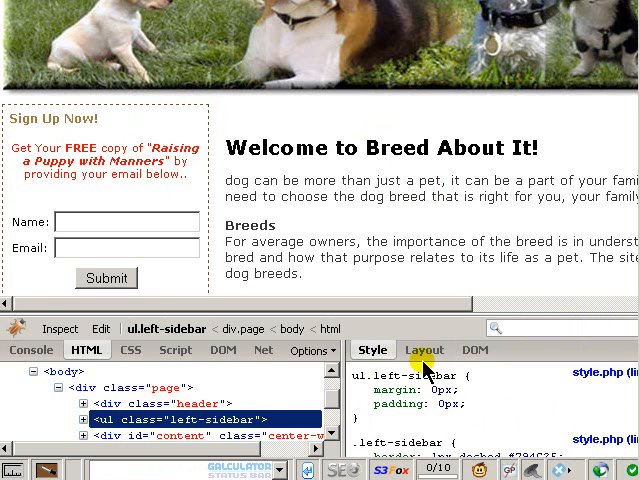
View the box-model layout of div.header — offset, margin, border and padding.
{"action": "left_click", "coordinate": [424, 348]}
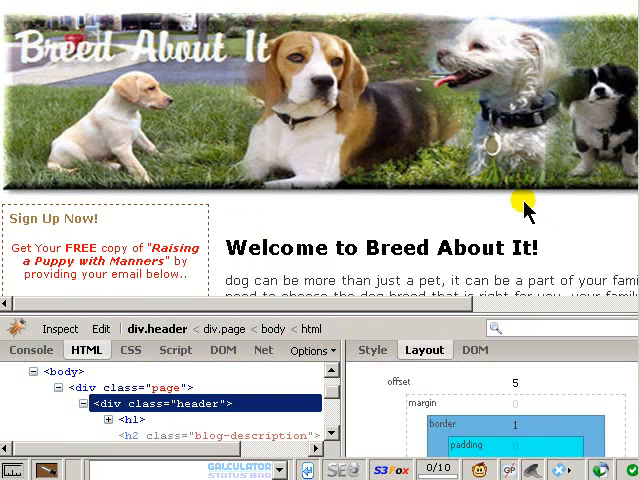
{"action": "mouse_move", "coordinate": [630, 156]}
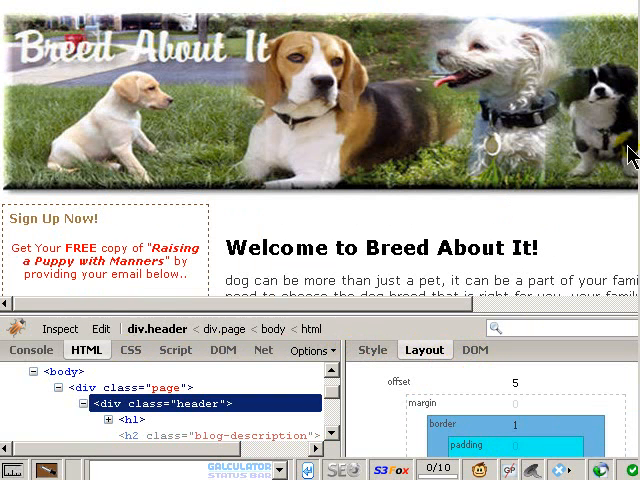
{"action": "mouse_move", "coordinate": [632, 150]}
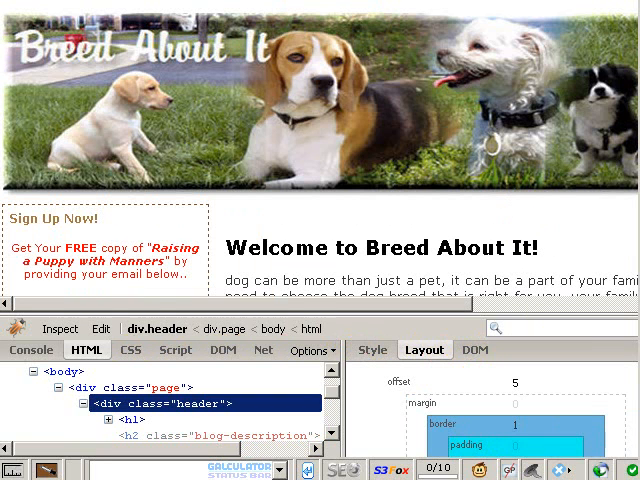